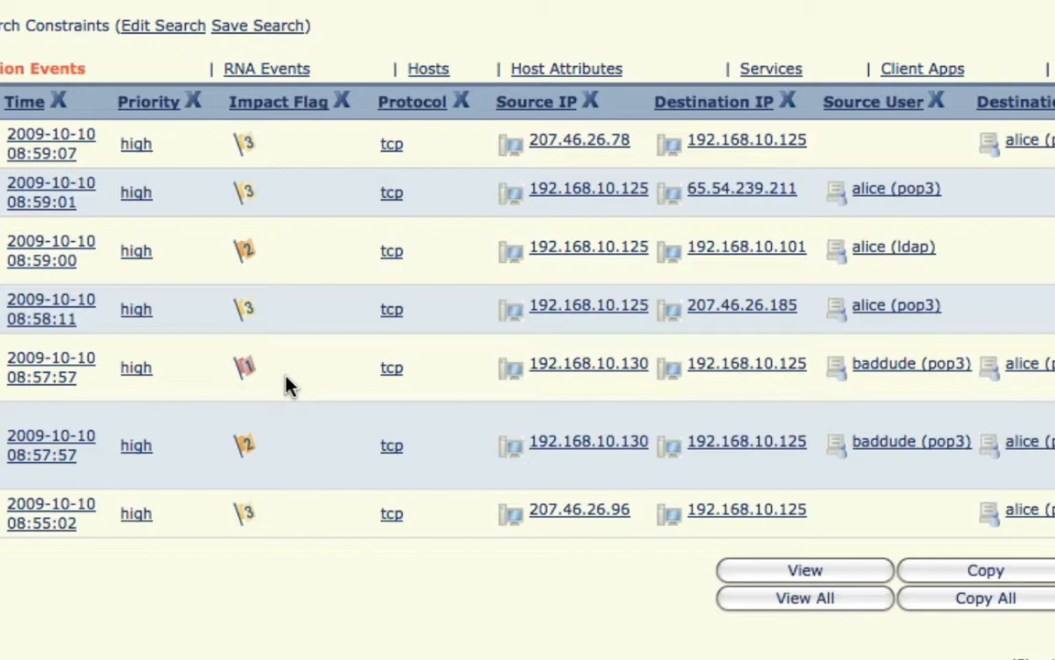
{"action": "mouse_move", "coordinate": [768, 401]}
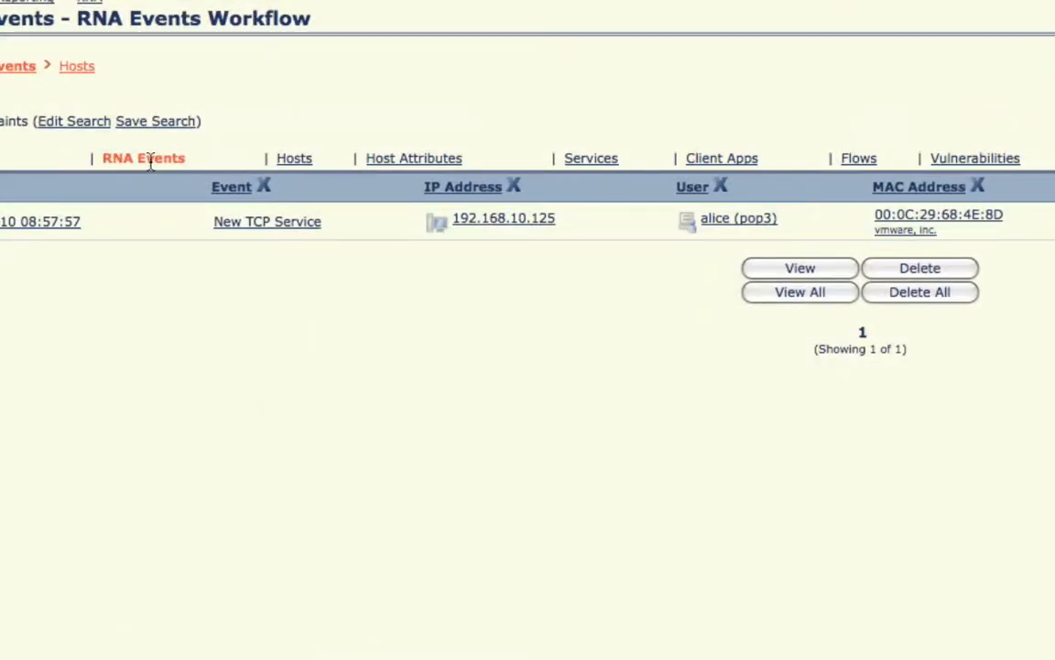
Bring the host profile for 192.168.10.125 (WINTERMUTE, Windows XP) into view.
{"action": "scroll", "scroll_direction": "right", "scroll_amount": 3}
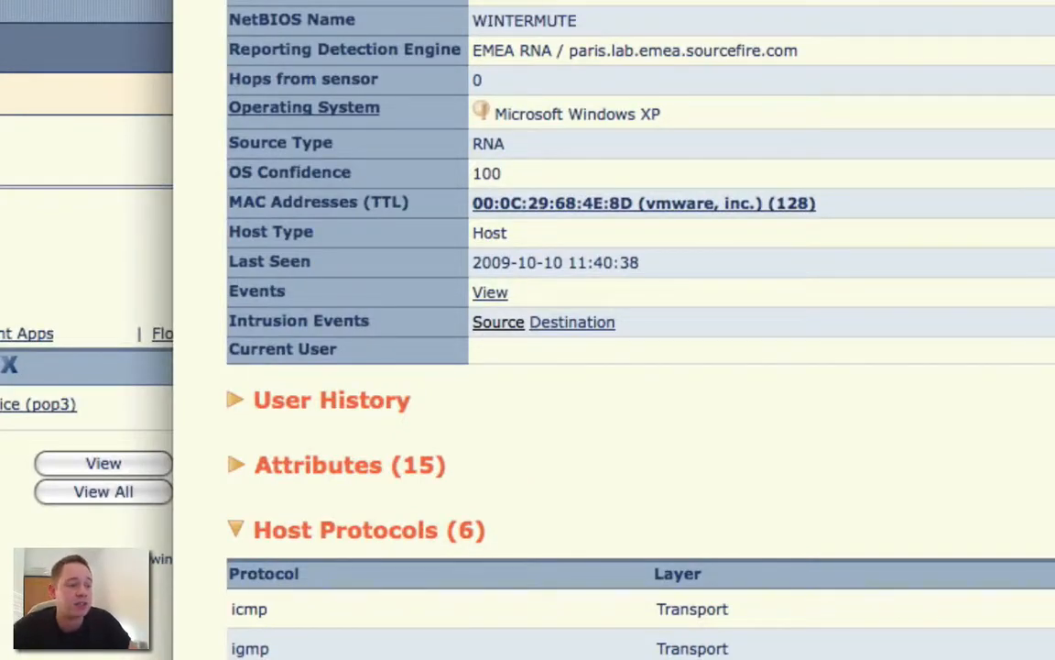
View the details of the host's unidentified TCP port 4444 service.
{"action": "scroll", "scroll_direction": "down", "scroll_amount": 3}
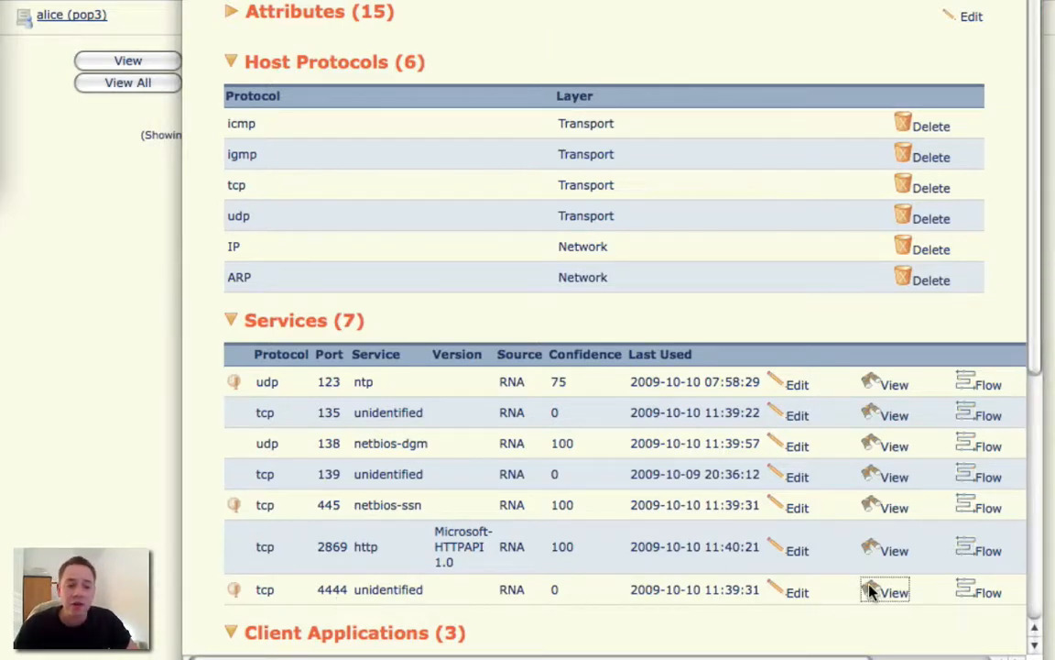
{"action": "left_click", "coordinate": [895, 592]}
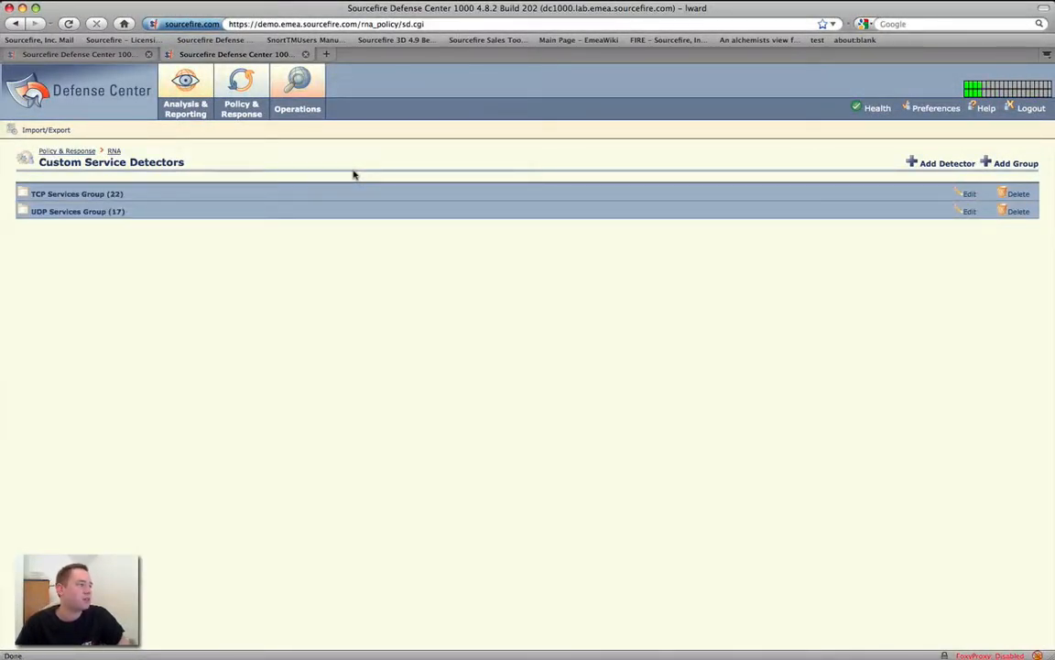
{"action": "mouse_move", "coordinate": [242, 228]}
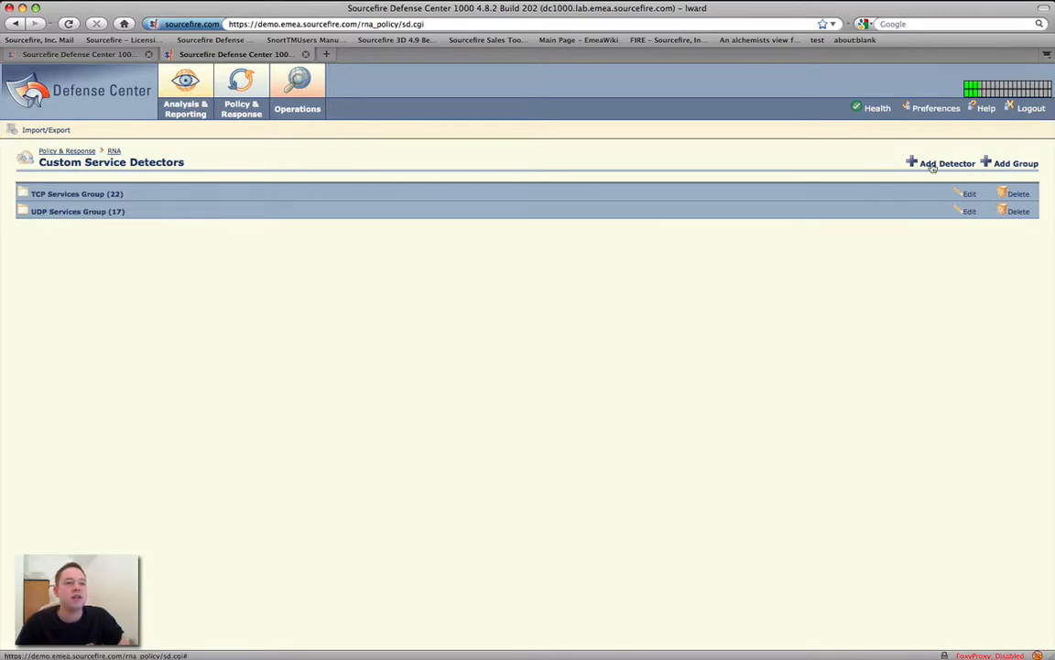
Begin a new custom service detector from the Add Detector button.
{"action": "left_click", "coordinate": [947, 163]}
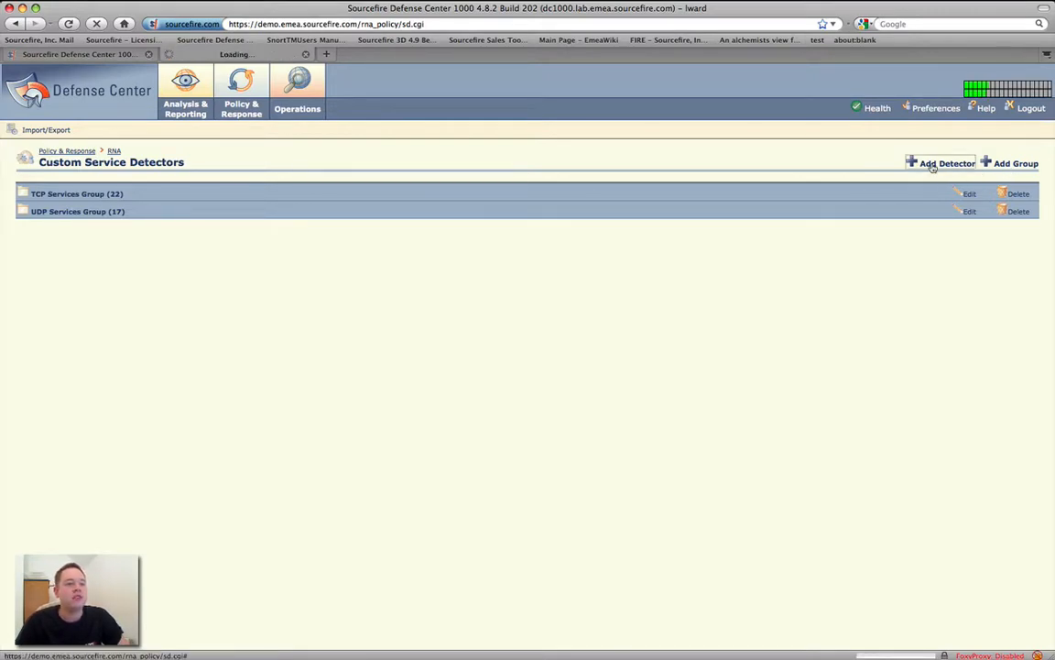
{"action": "left_click", "coordinate": [945, 163]}
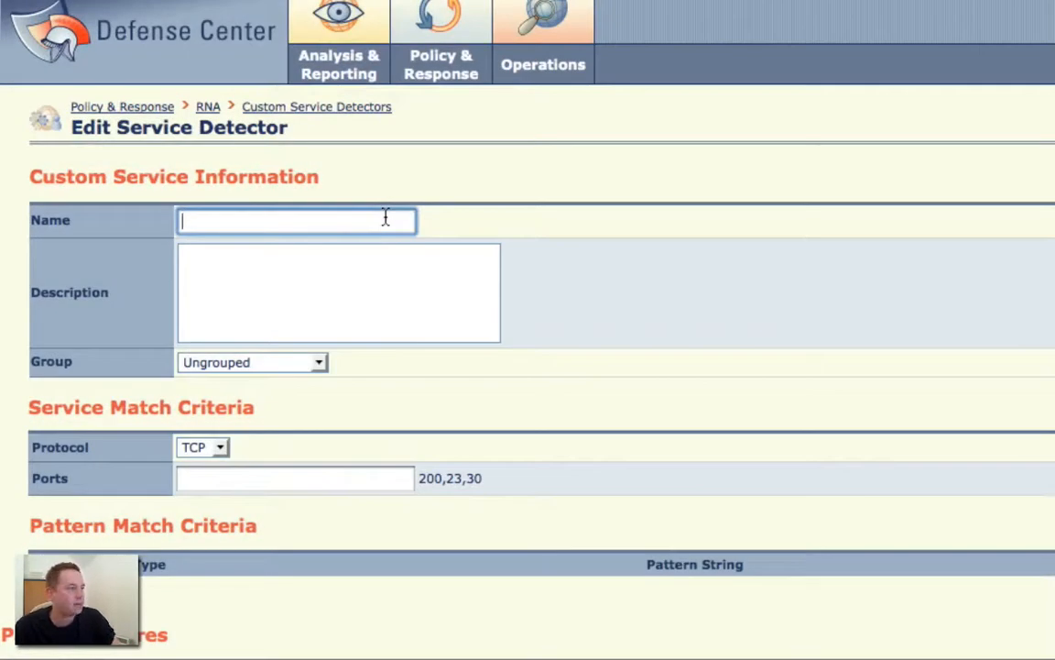
Name the detector 'XP Command Shell' with description 'Remote command shell on windows XP' and bring up the port 4444 banner.
{"action": "type", "text": "XP Command Shell"}
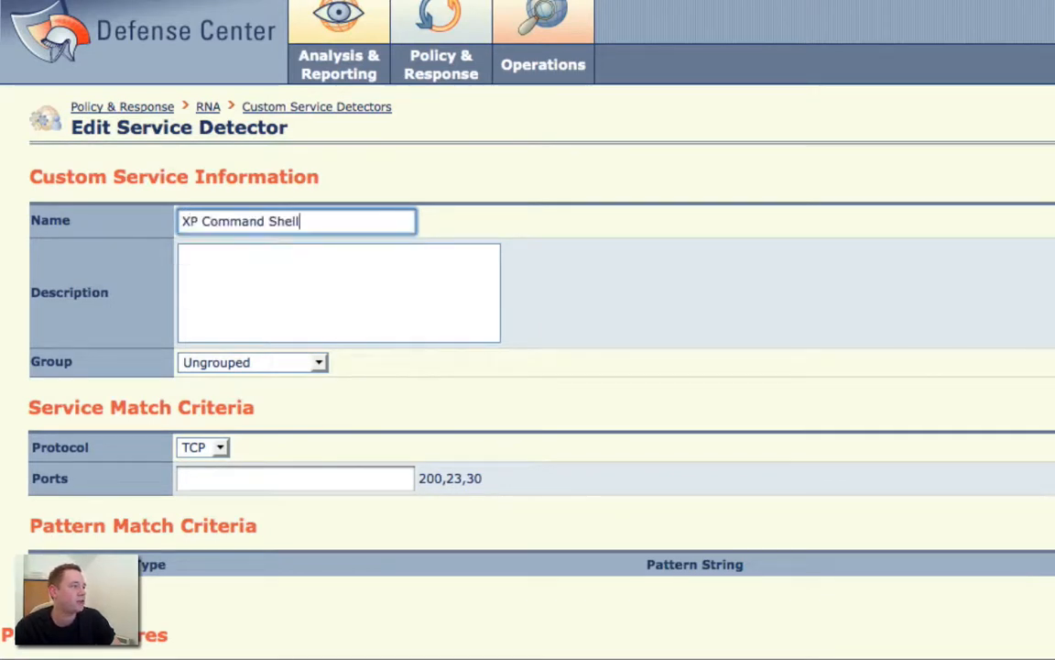
{"action": "type", "text": "R"}
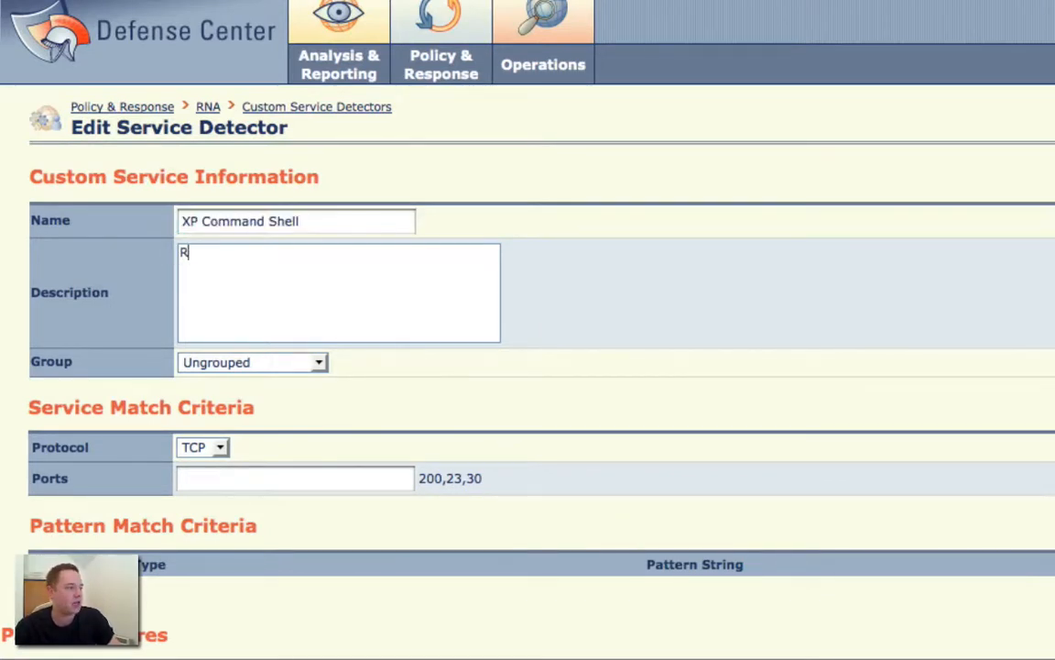
{"action": "type", "text": "emote command shel"}
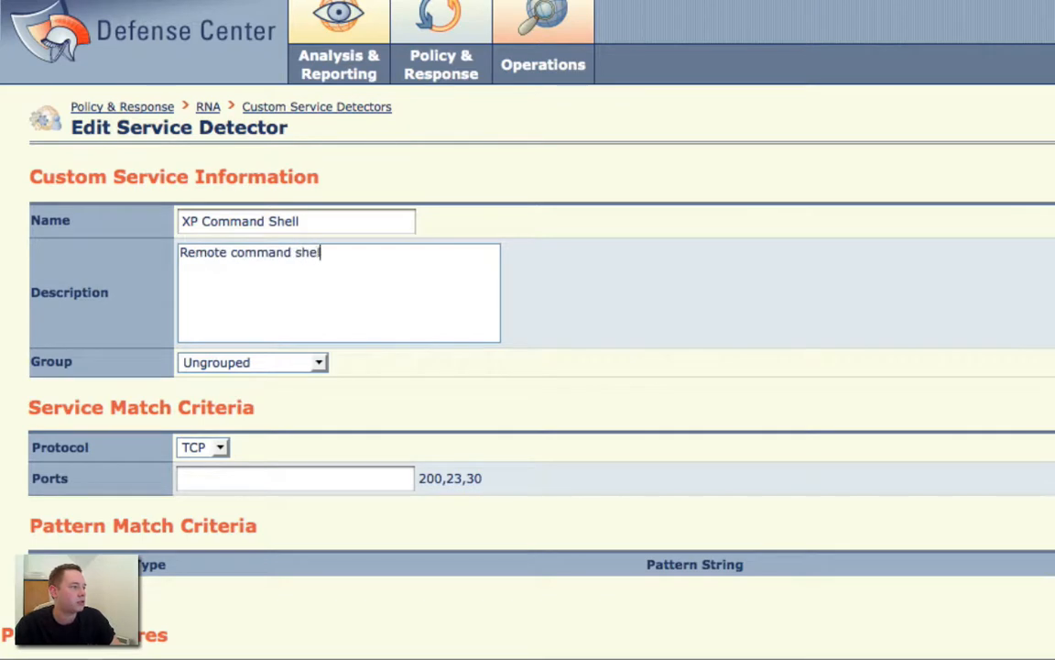
{"action": "type", "text": "on windows"}
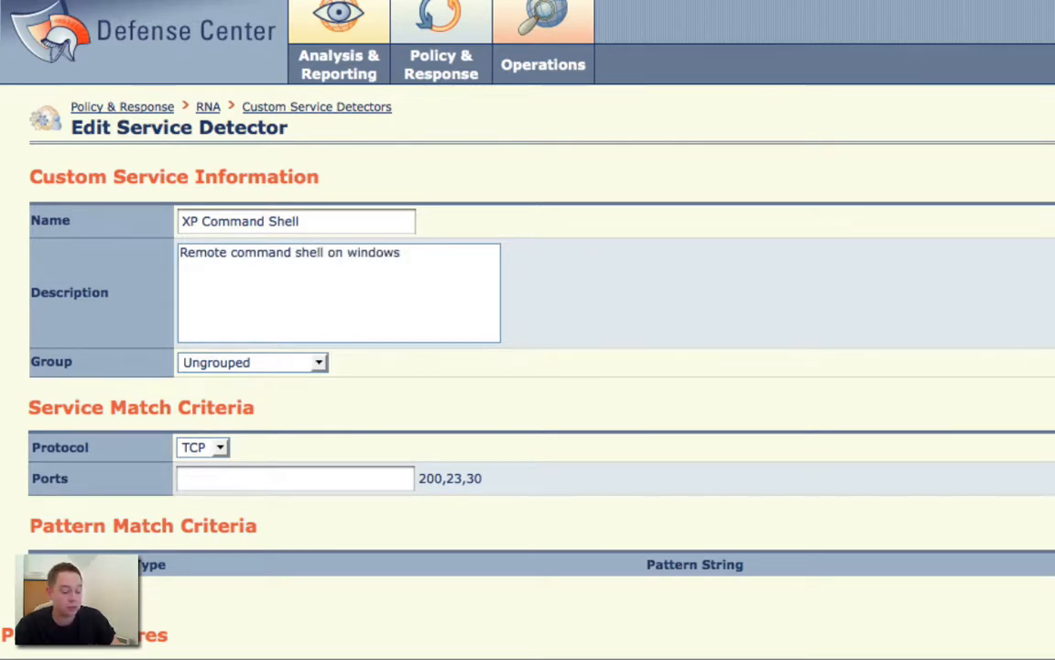
{"action": "type", "text": "XP"}
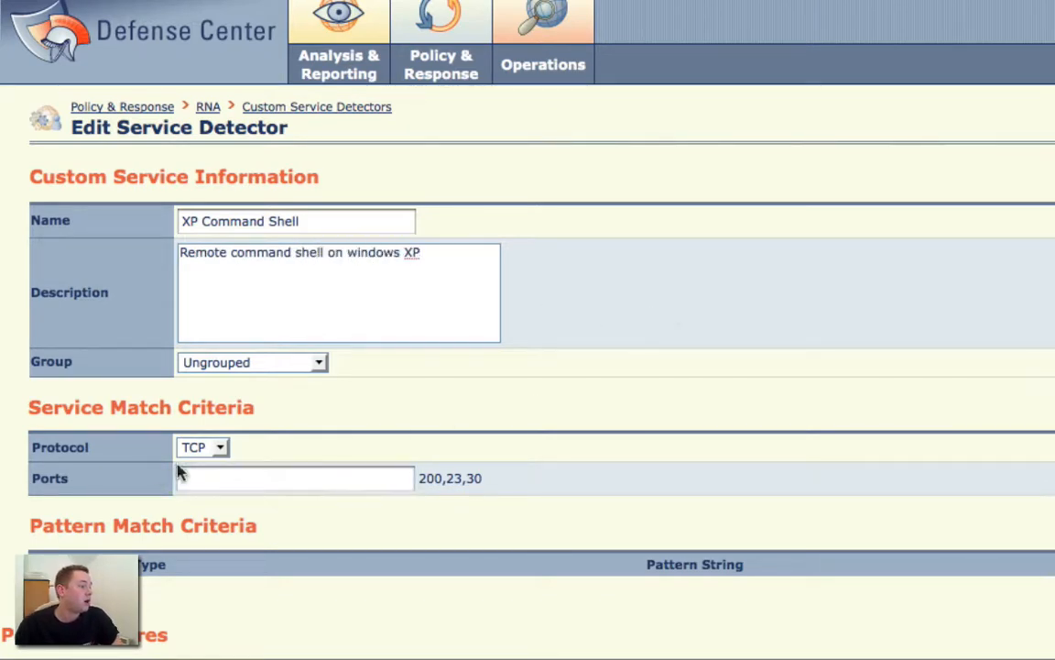
{"action": "mouse_move", "coordinate": [242, 450]}
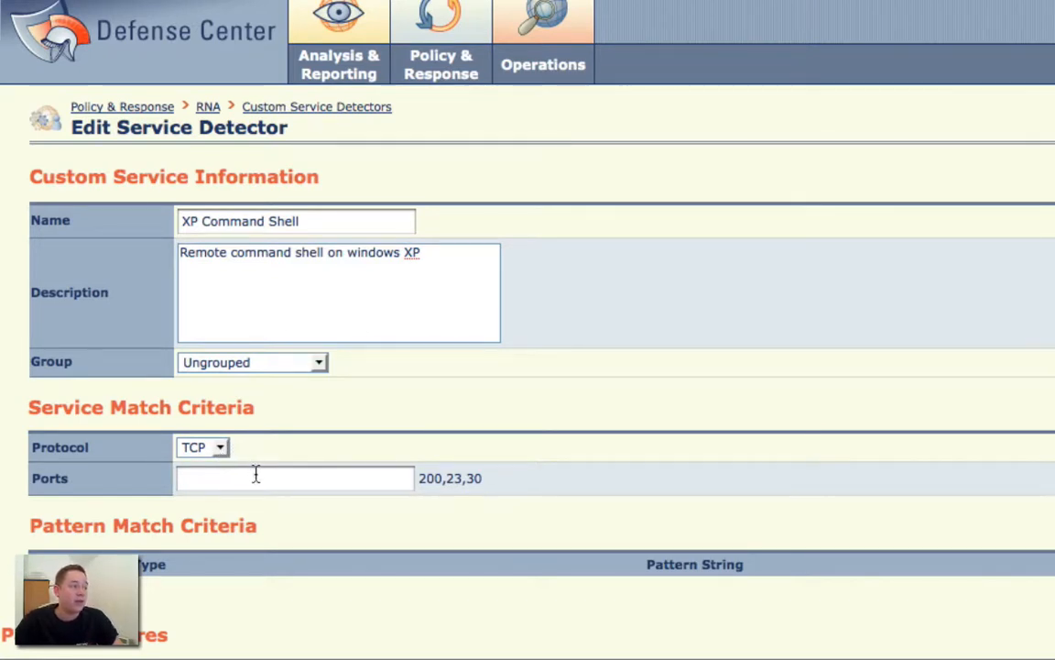
{"action": "type", "text": "444"}
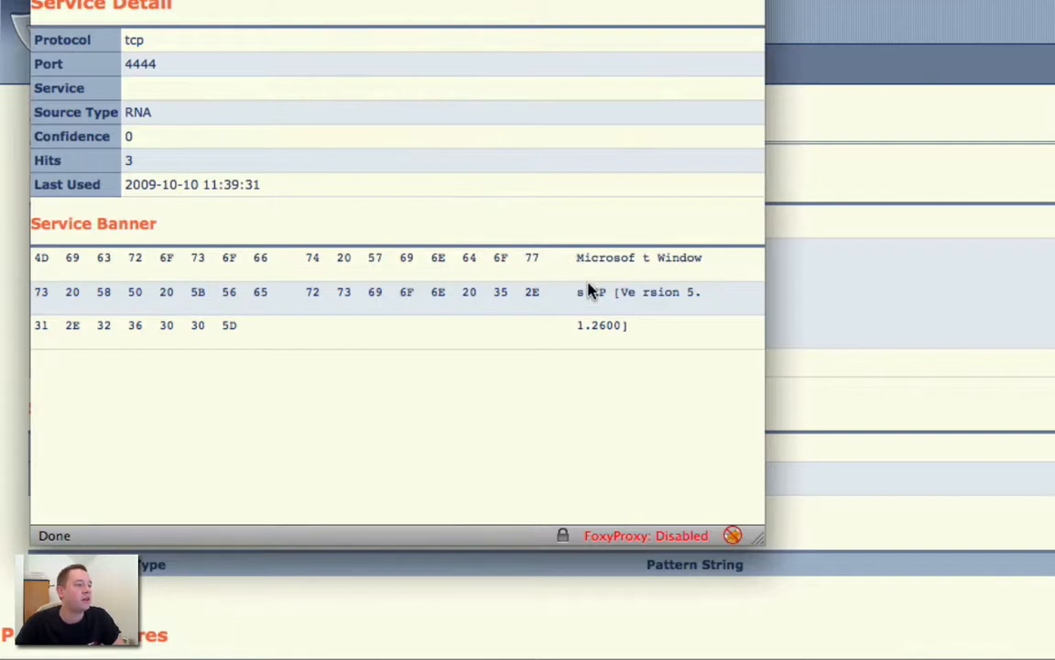
Close the port 4444 banner details and return to the Edit Service Detector form.
{"action": "left_click", "coordinate": [55, 535]}
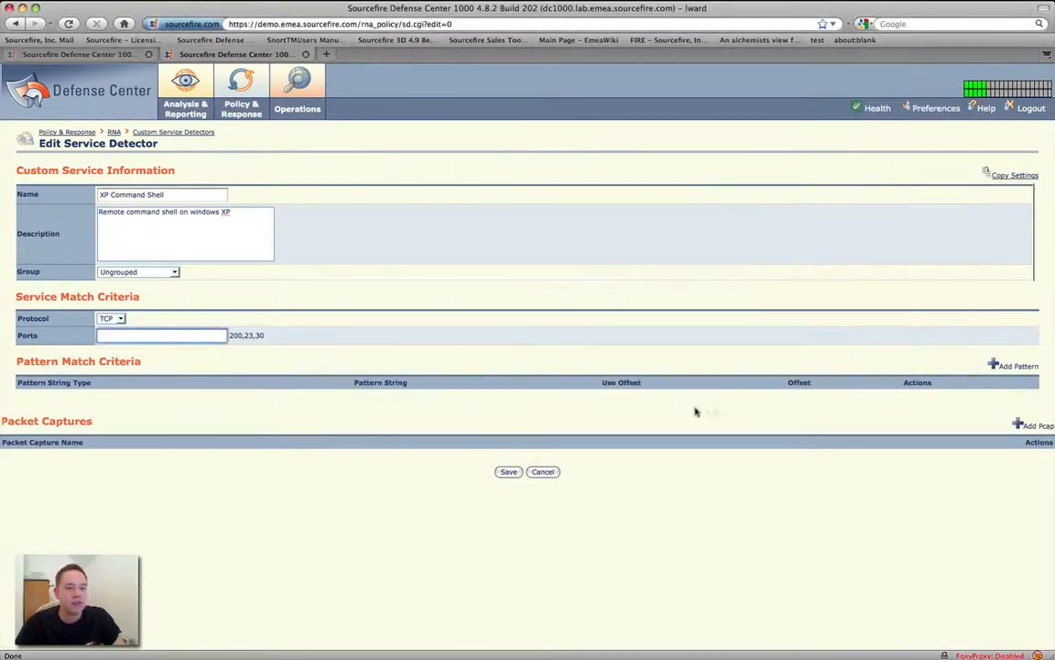
{"action": "left_click", "coordinate": [1017, 367]}
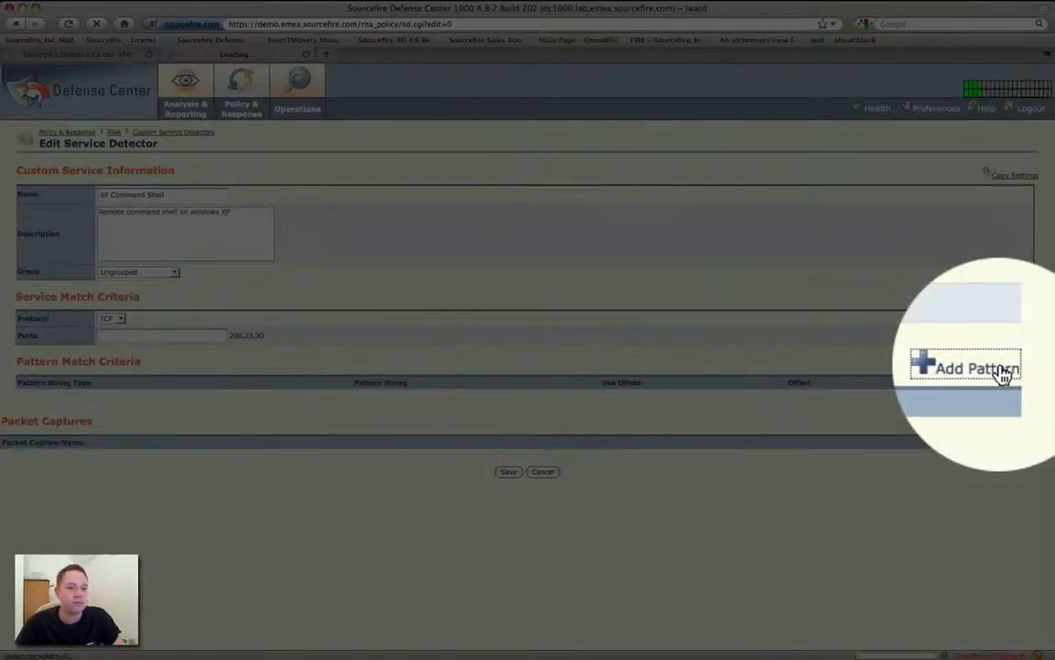
Add a TCP ASCII pattern 'Microsoft Windows XP [Version 5.1.2600]' with Use Offset enabled.
{"action": "left_click", "coordinate": [964, 366]}
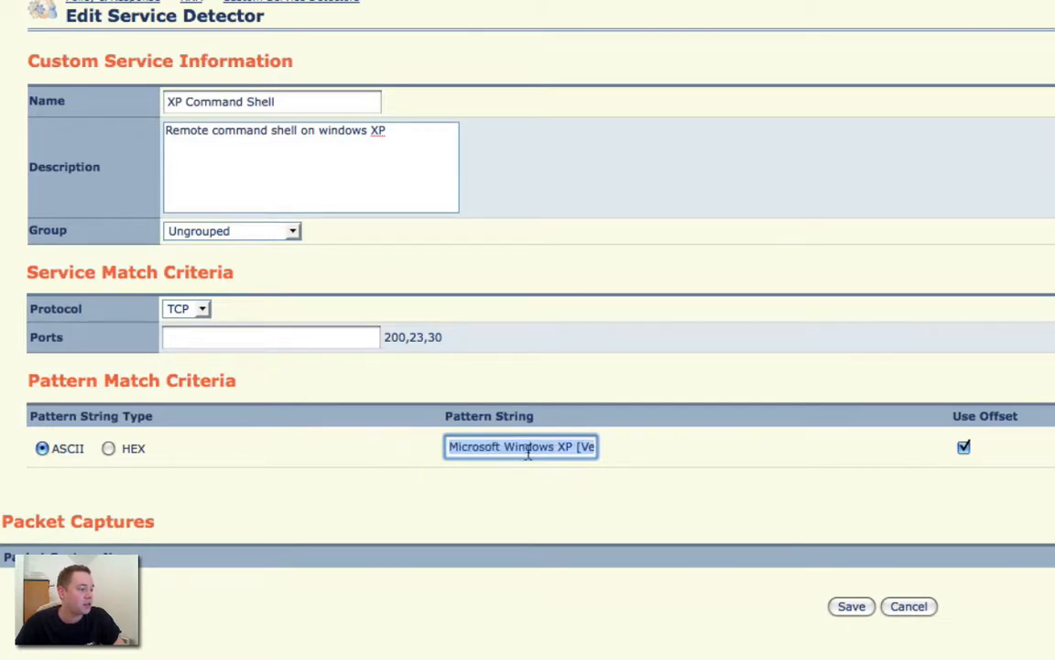
{"action": "left_click", "coordinate": [521, 447]}
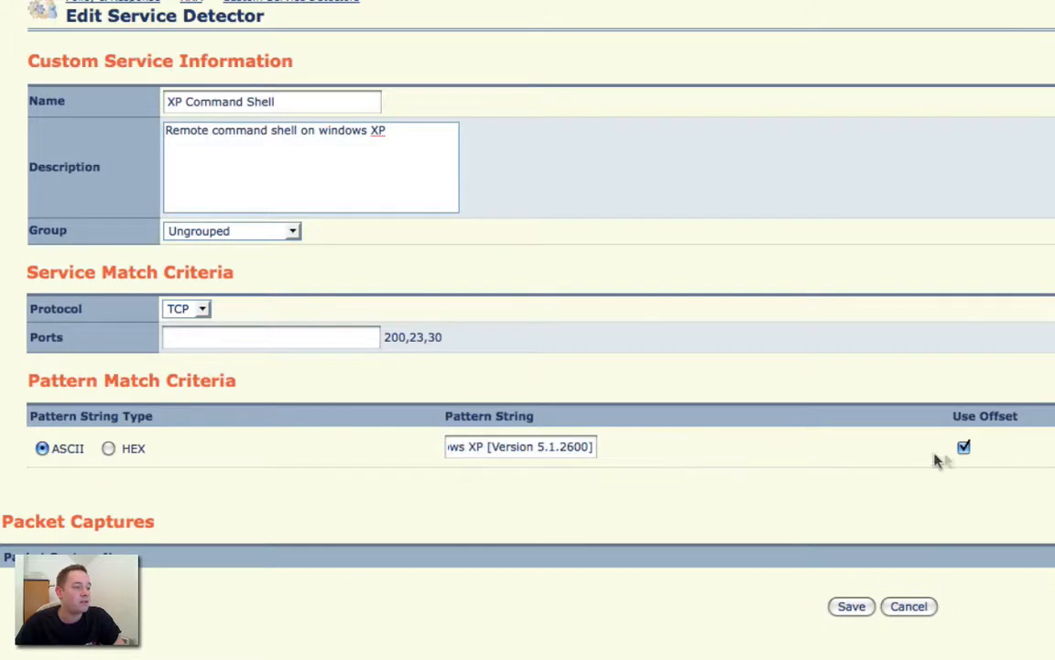
{"action": "mouse_move", "coordinate": [962, 459]}
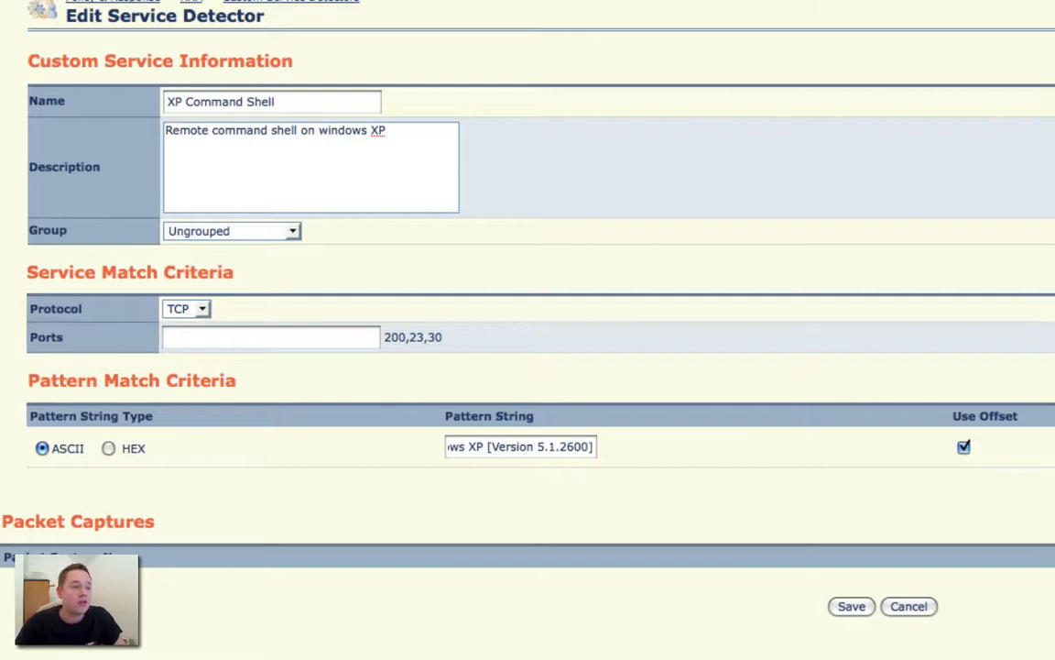
{"action": "left_click", "coordinate": [521, 448]}
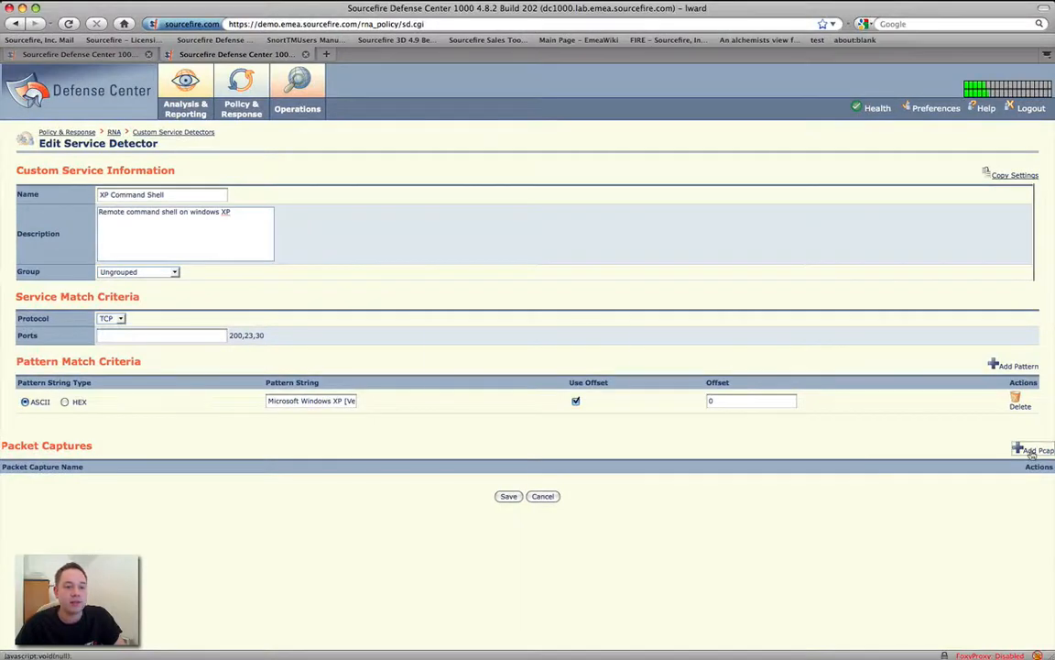
Choose the 4444.pcap capture file in the Upload PCAP File dialog.
{"action": "left_click", "coordinate": [1033, 451]}
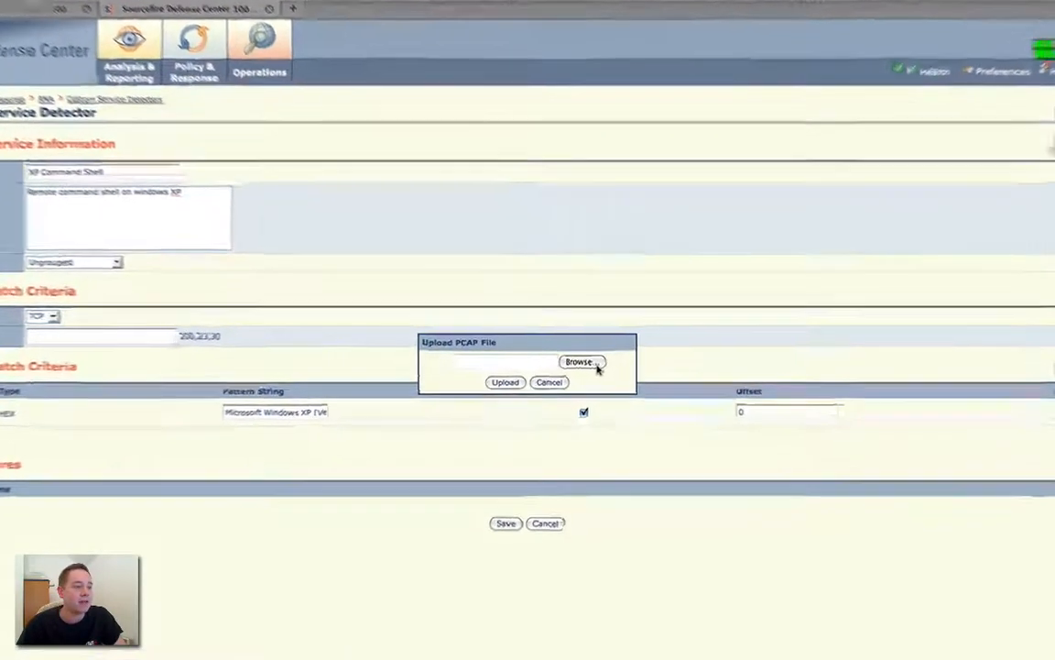
{"action": "left_click", "coordinate": [583, 360]}
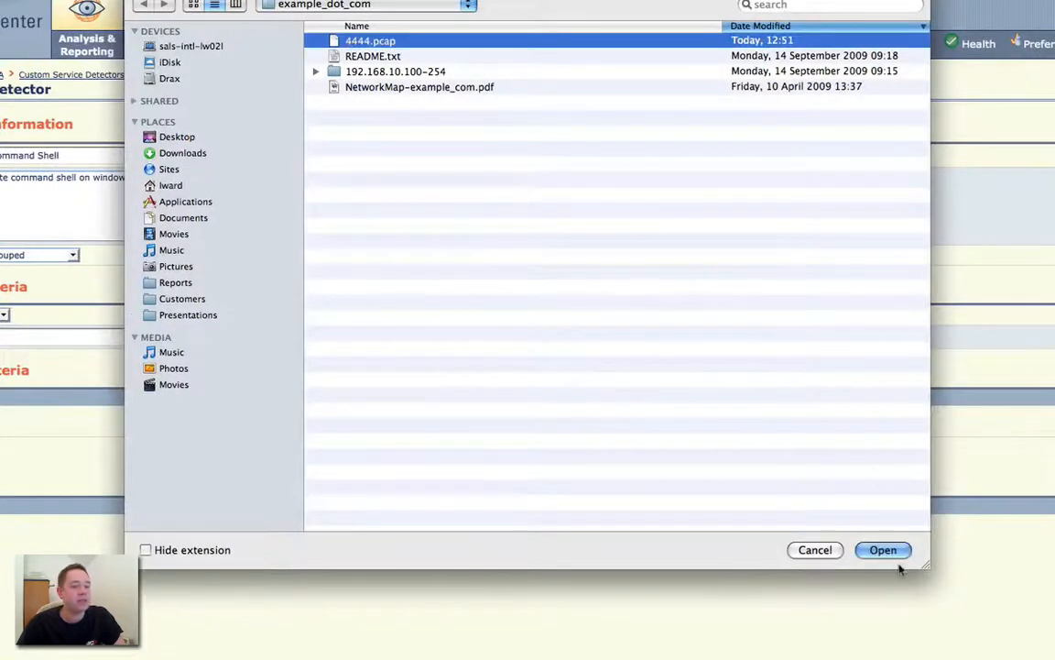
{"action": "left_click", "coordinate": [883, 549]}
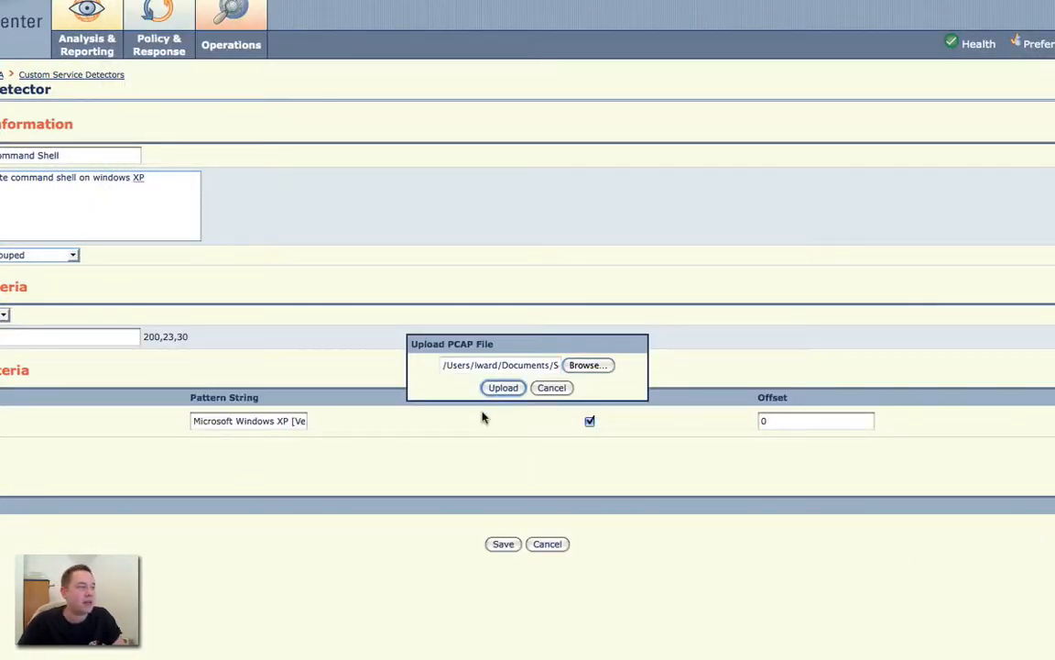
{"action": "mouse_move", "coordinate": [340, 379]}
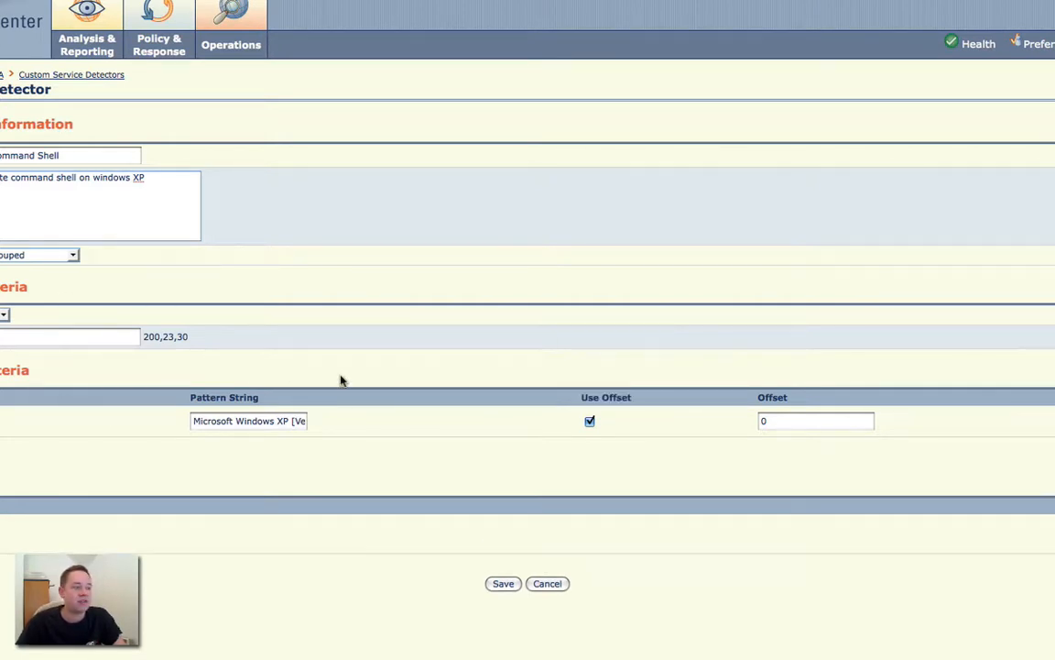
{"action": "mouse_move", "coordinate": [469, 465]}
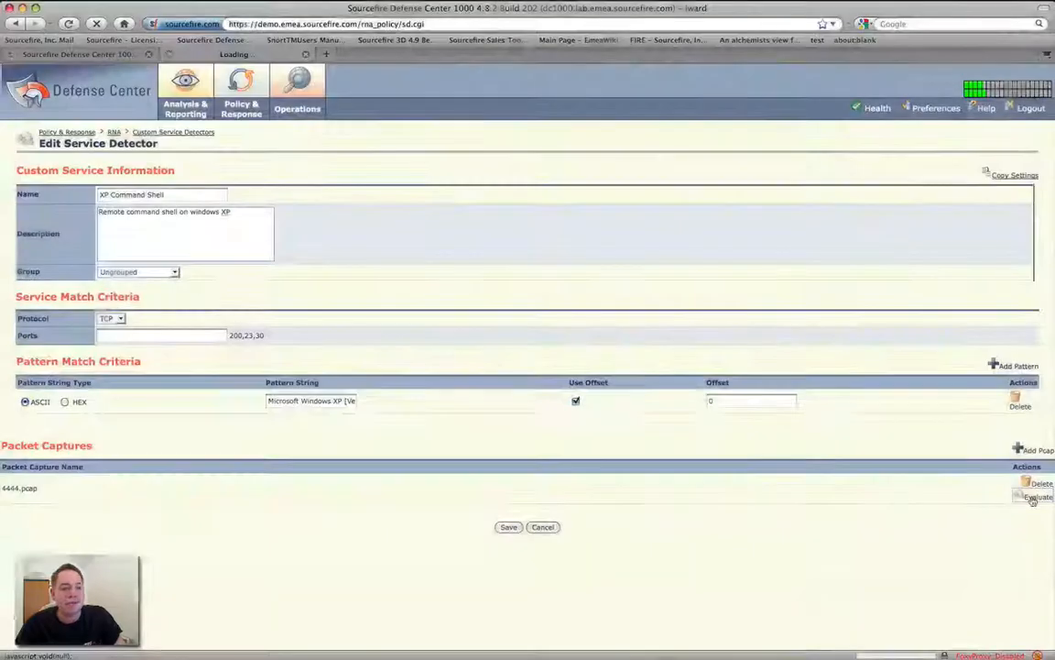
Evaluate the detector against 4444.pcap, confirm Service Detected, and save it.
{"action": "left_click", "coordinate": [1037, 496]}
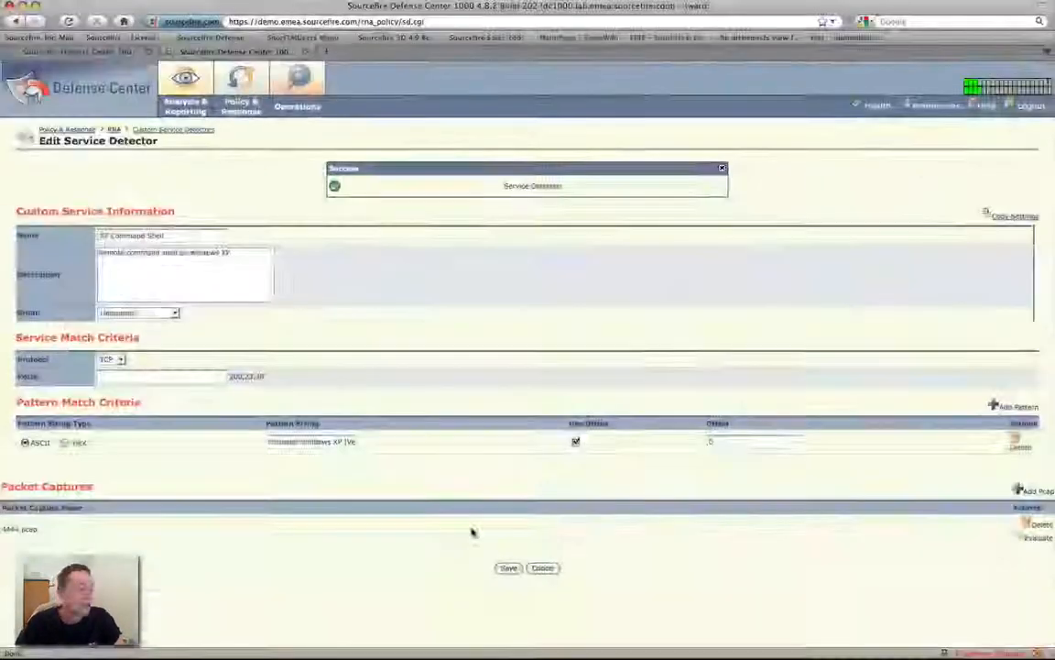
{"action": "left_click", "coordinate": [509, 568]}
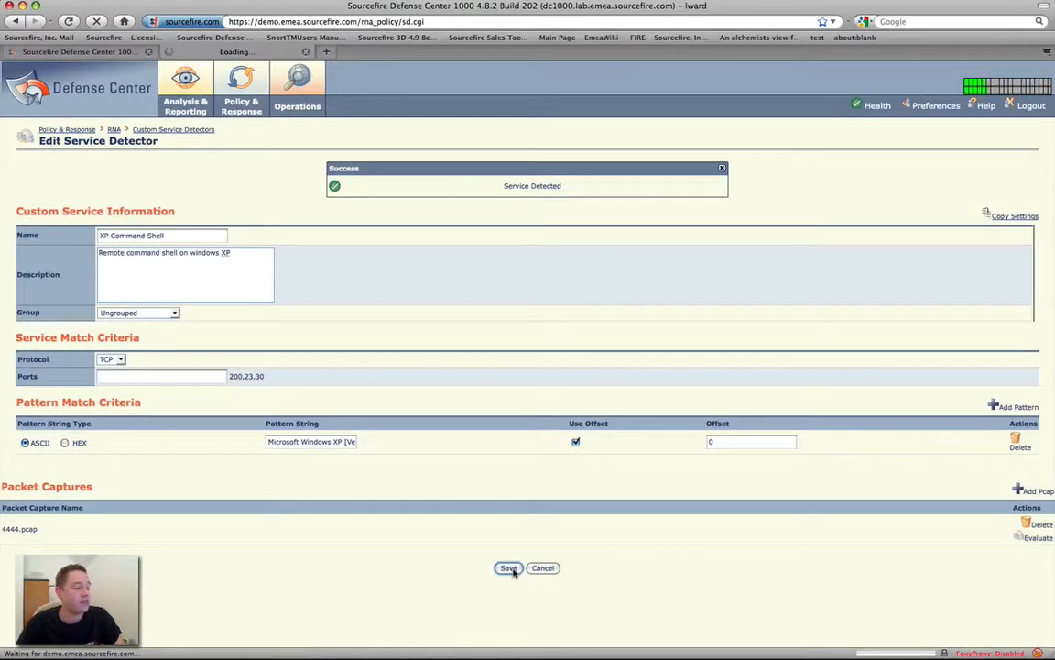
{"action": "left_click", "coordinate": [510, 568]}
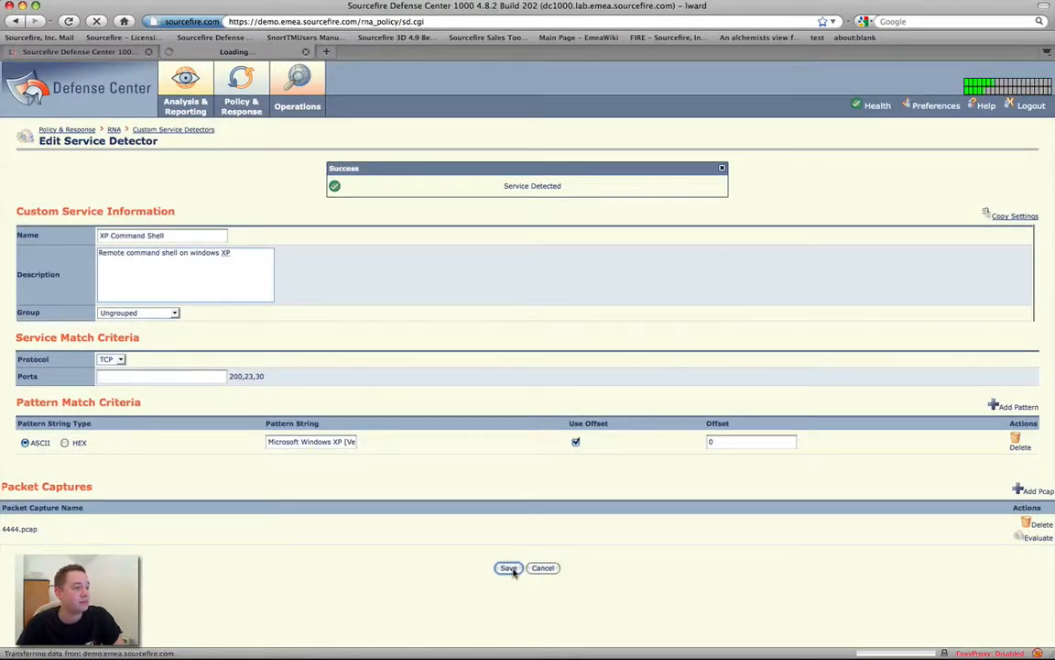
{"action": "left_click", "coordinate": [510, 568]}
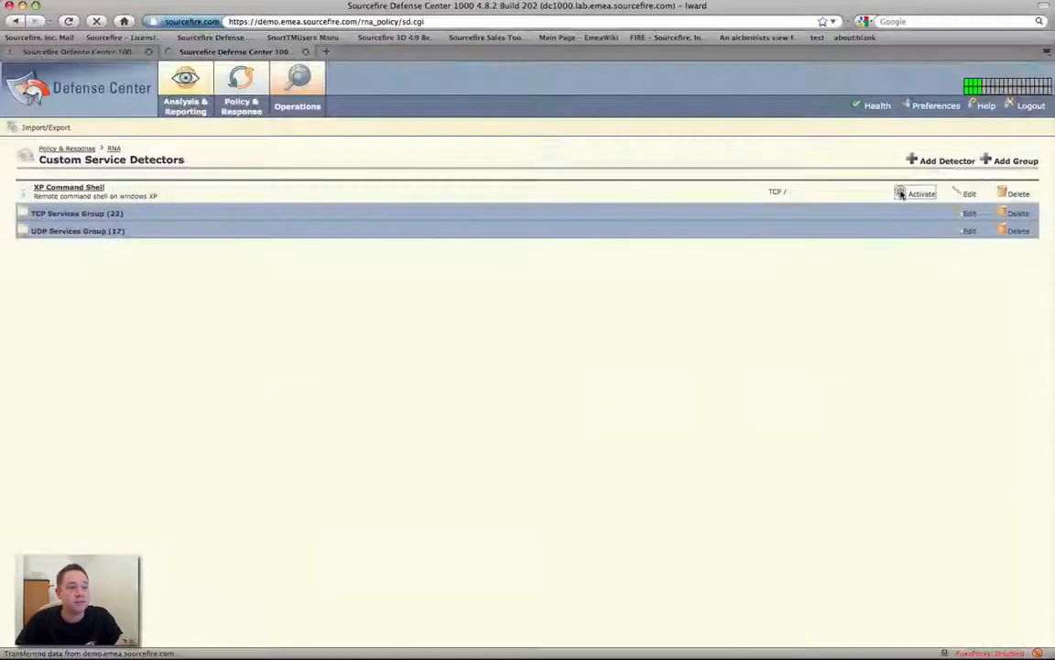
Activate the XP Command Shell detector in the Custom Service Detectors list.
{"action": "left_click", "coordinate": [901, 194]}
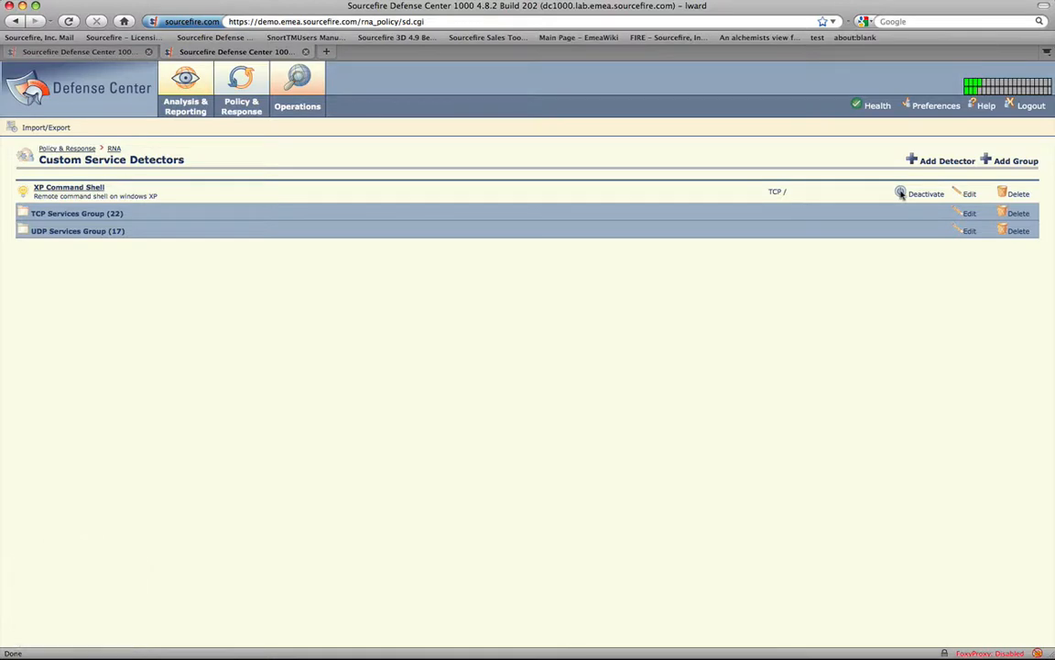
{"action": "mouse_move", "coordinate": [902, 195]}
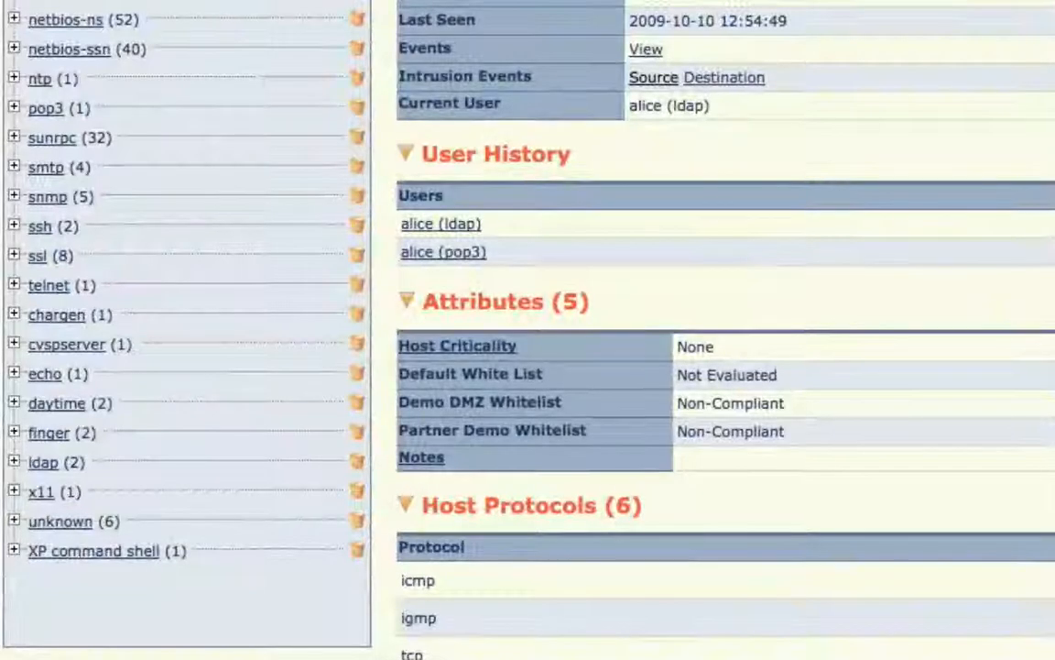
{"action": "mouse_move", "coordinate": [69, 562]}
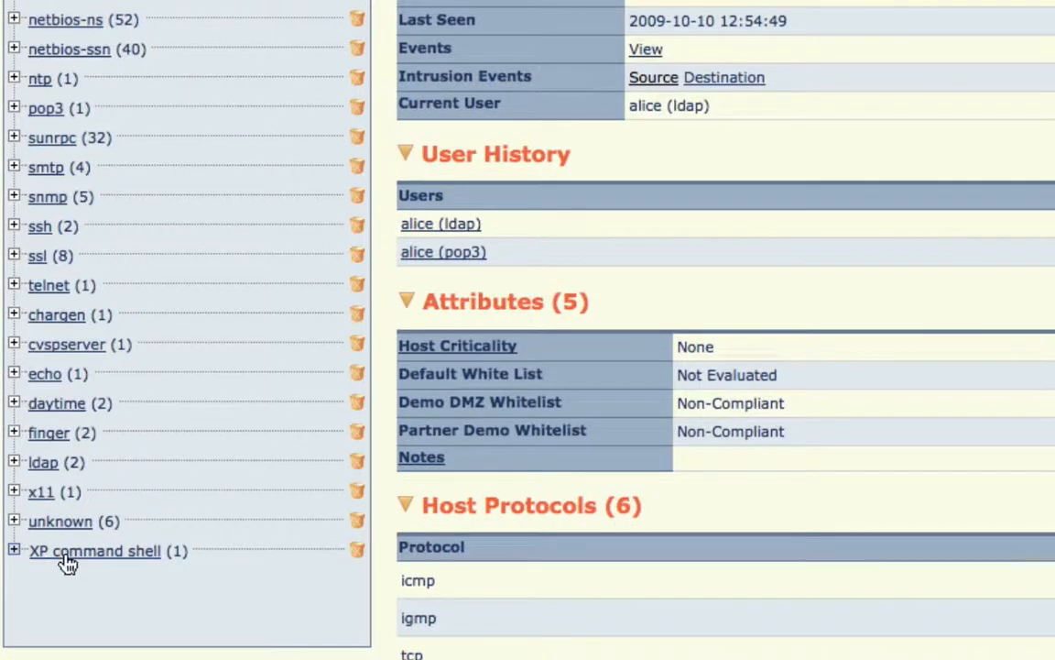
{"action": "mouse_move", "coordinate": [15, 564]}
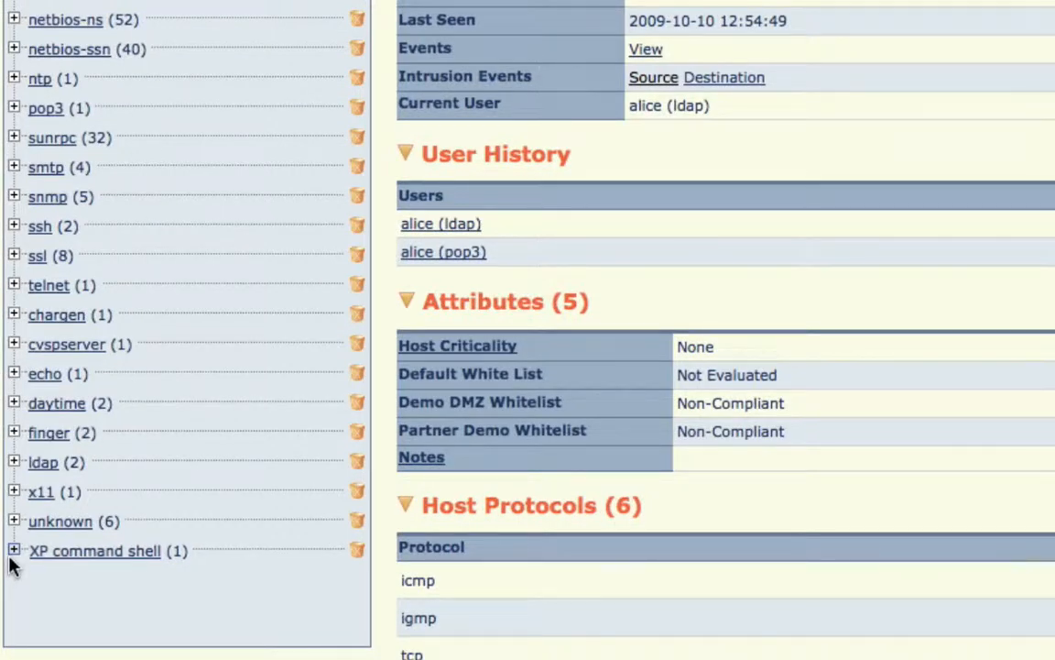
Show host 192.168.10.125's services with TCP port 4444 now identified as XP command shell.
{"action": "left_click", "coordinate": [15, 550]}
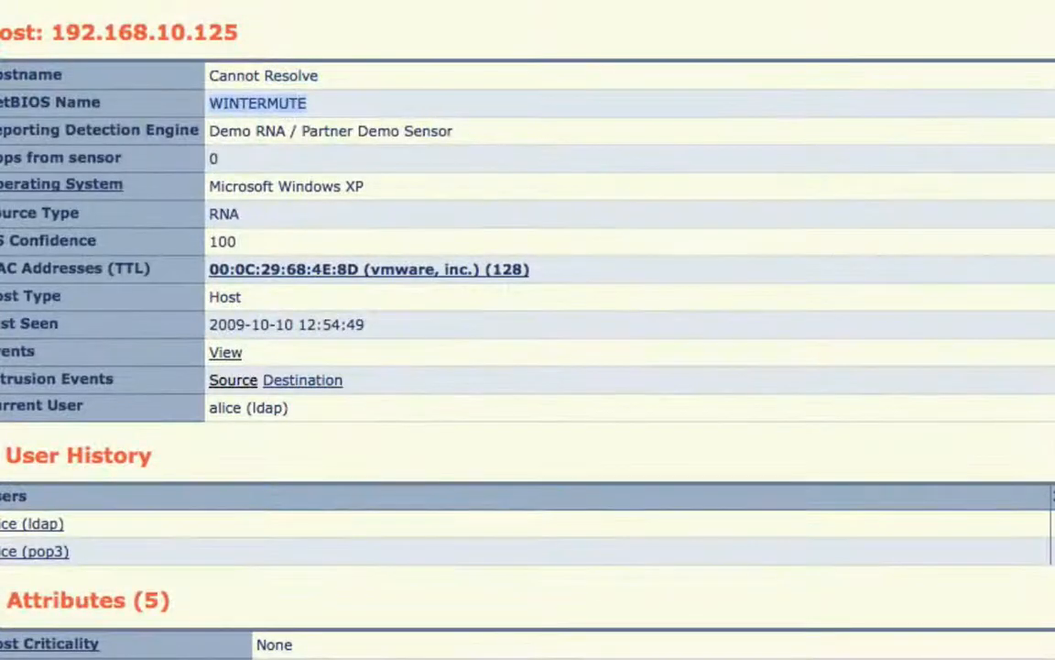
{"action": "scroll", "scroll_direction": "down", "scroll_amount": 3}
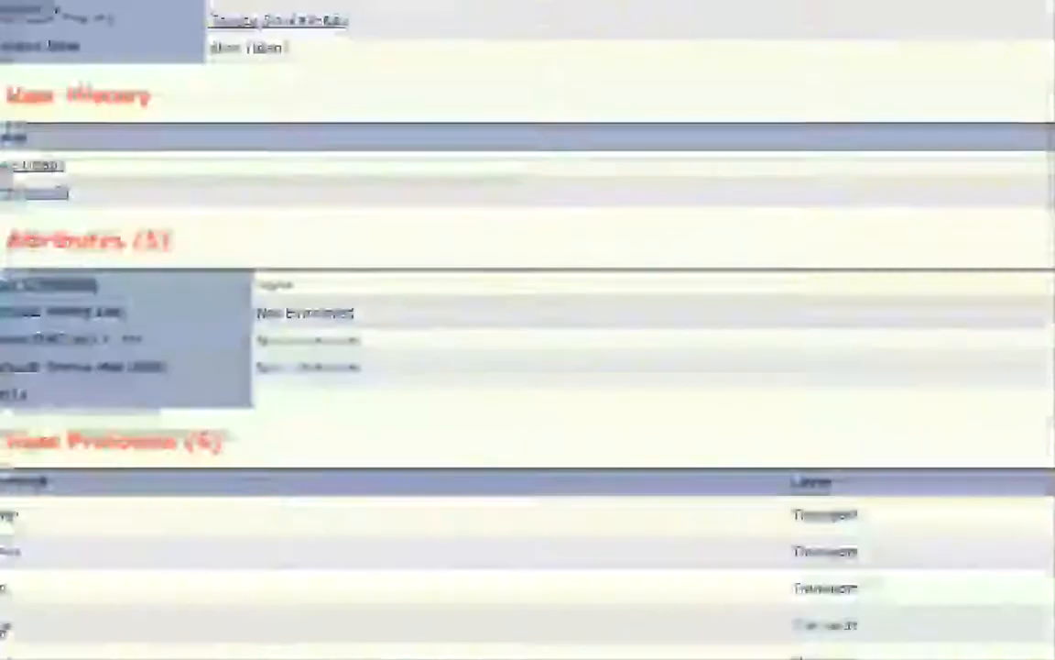
{"action": "scroll", "scroll_direction": "down", "scroll_amount": 3}
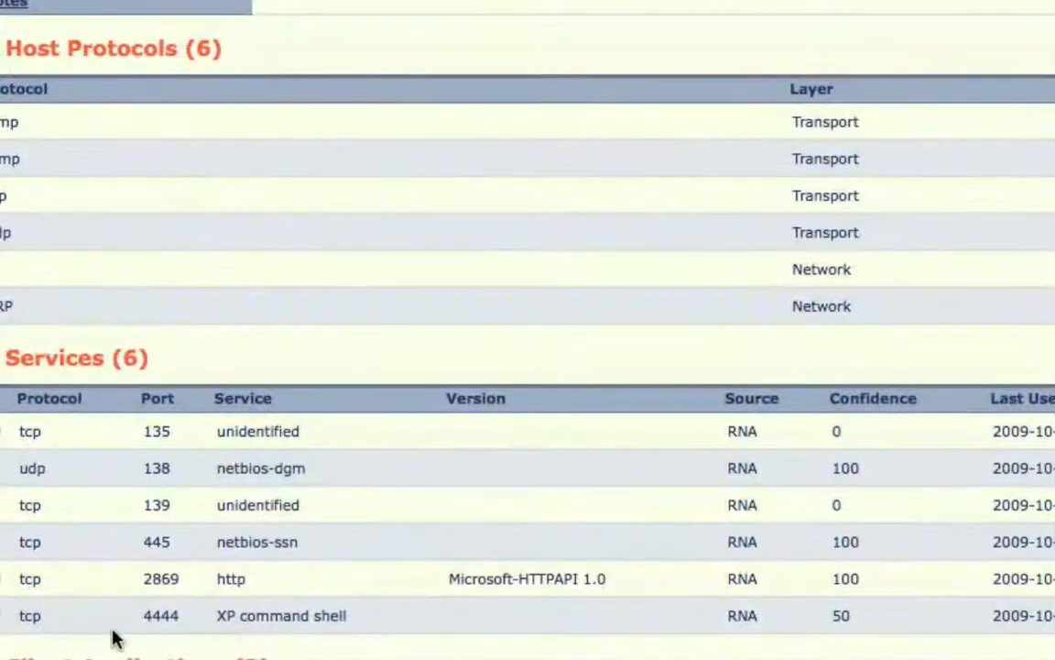